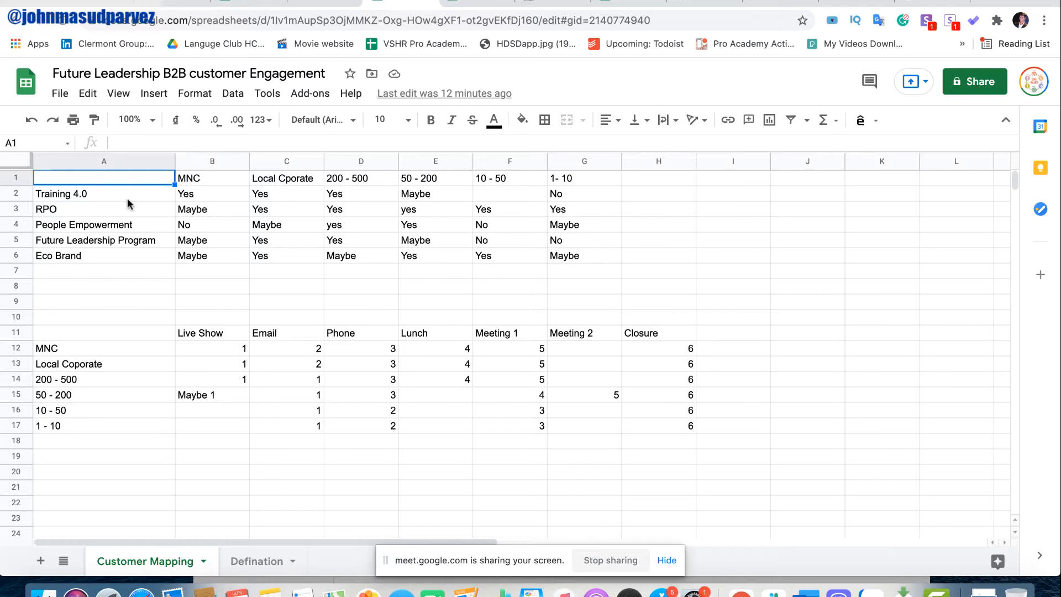
Review the customer-size columns (200-500, 50-200, 10-50, 1-10) and the Future Leadership Program row.
click(212, 178)
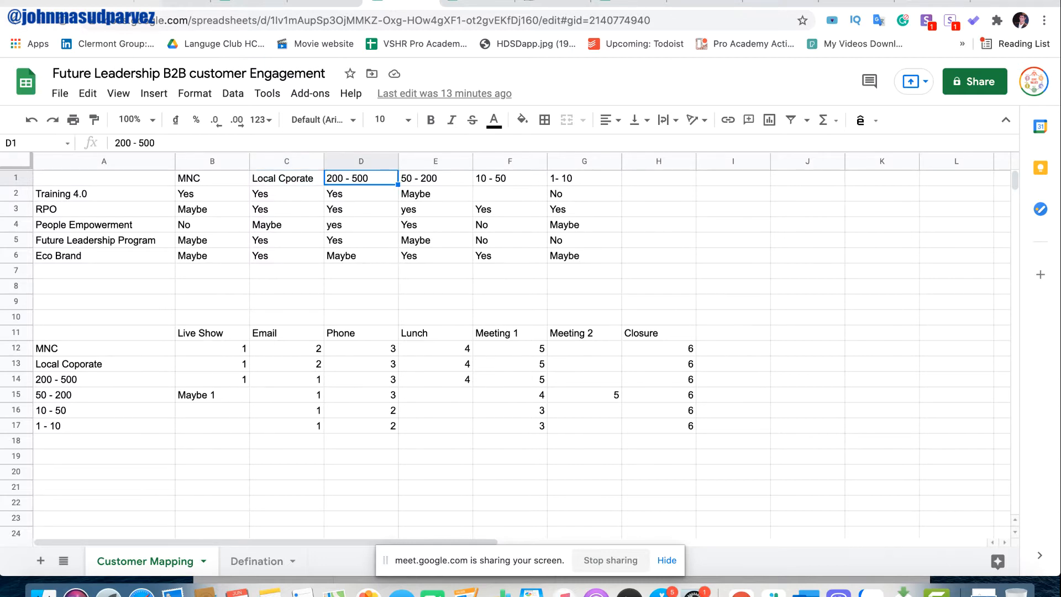
click(435, 178)
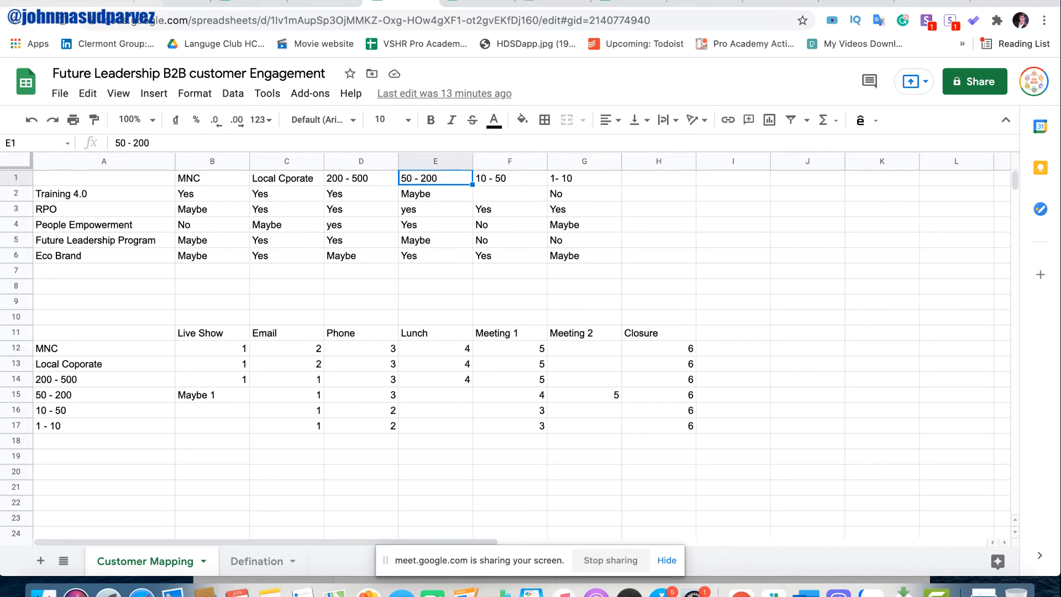
click(509, 178)
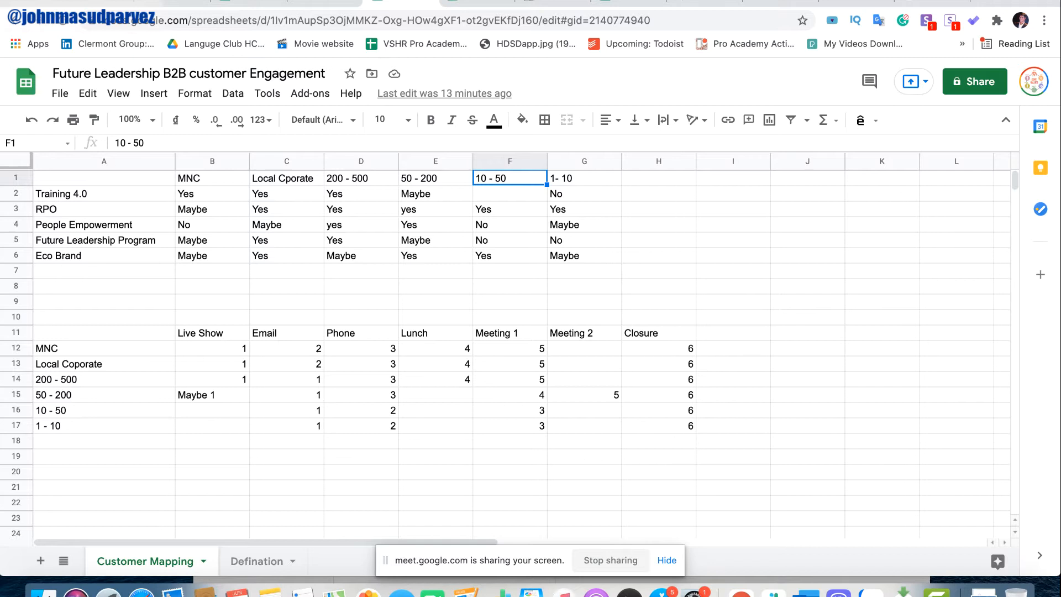
click(584, 178)
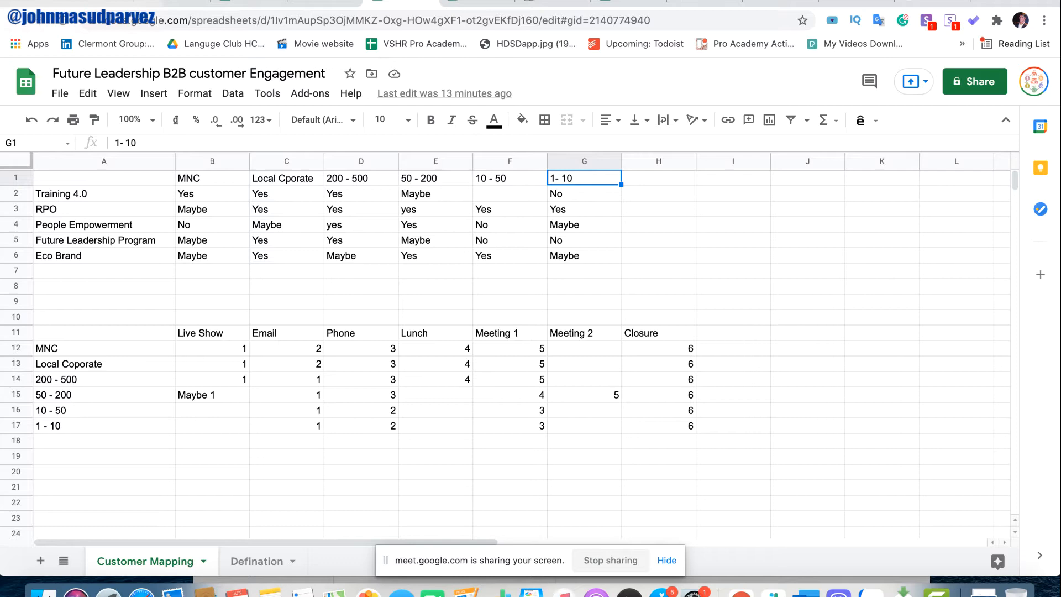
click(509, 239)
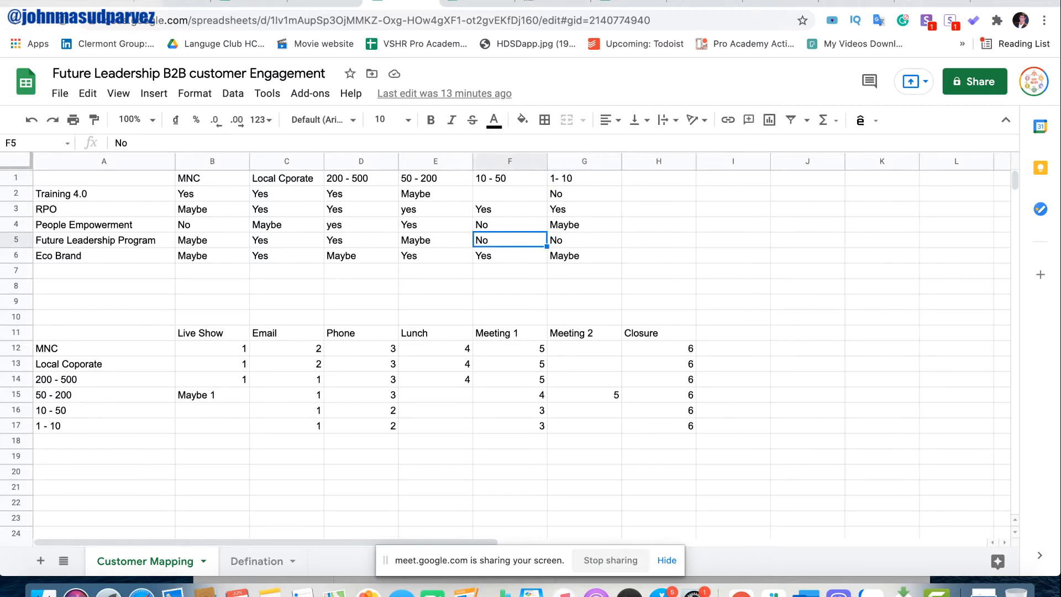
click(212, 240)
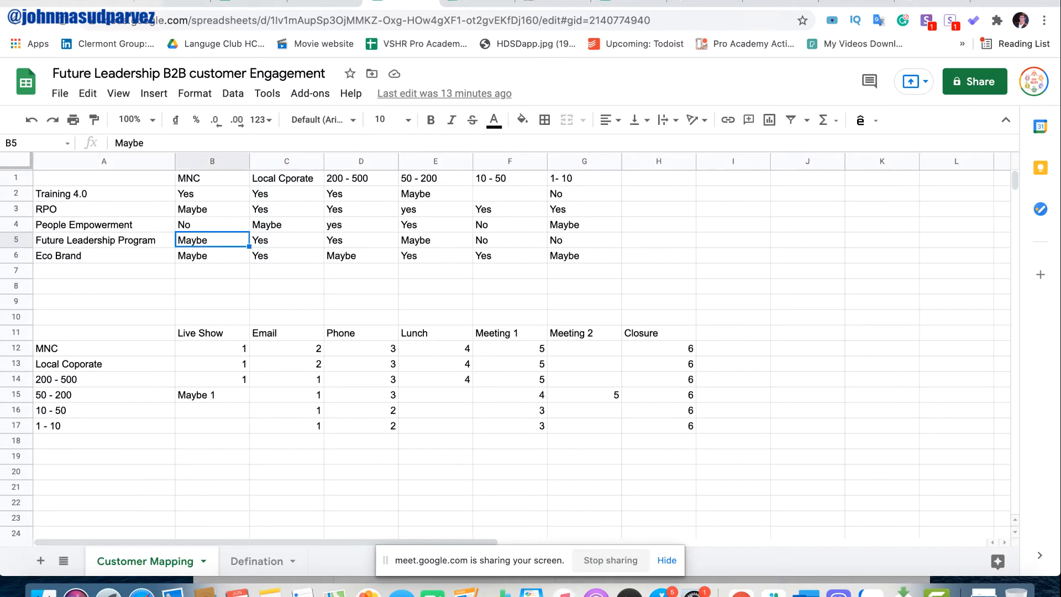
Give the Future Leadership Program values B5:G5 an orange fill with bold white text.
drag(213, 240, 584, 240)
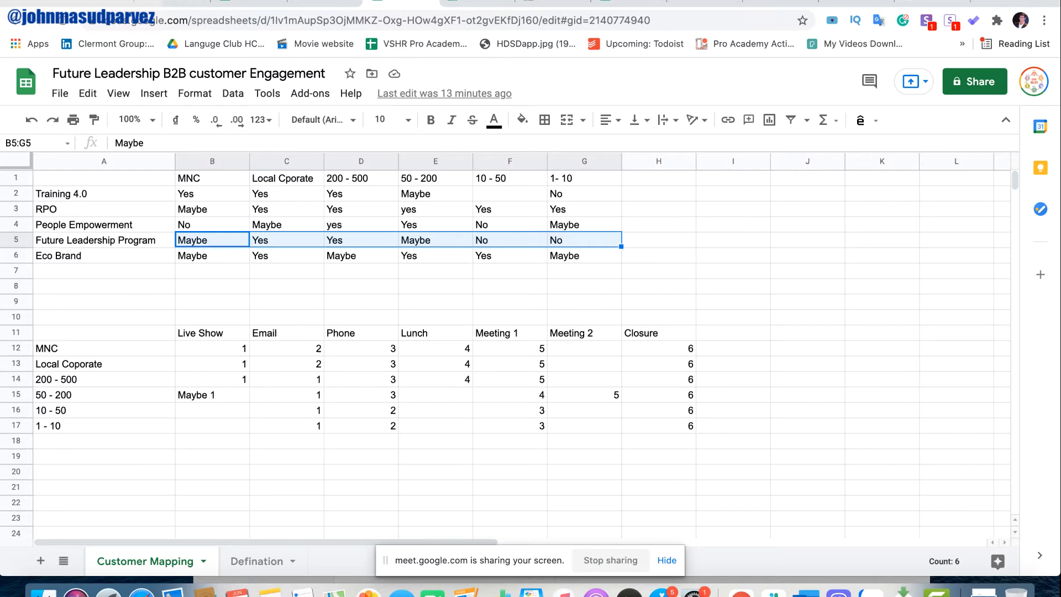
mouse_move(520, 119)
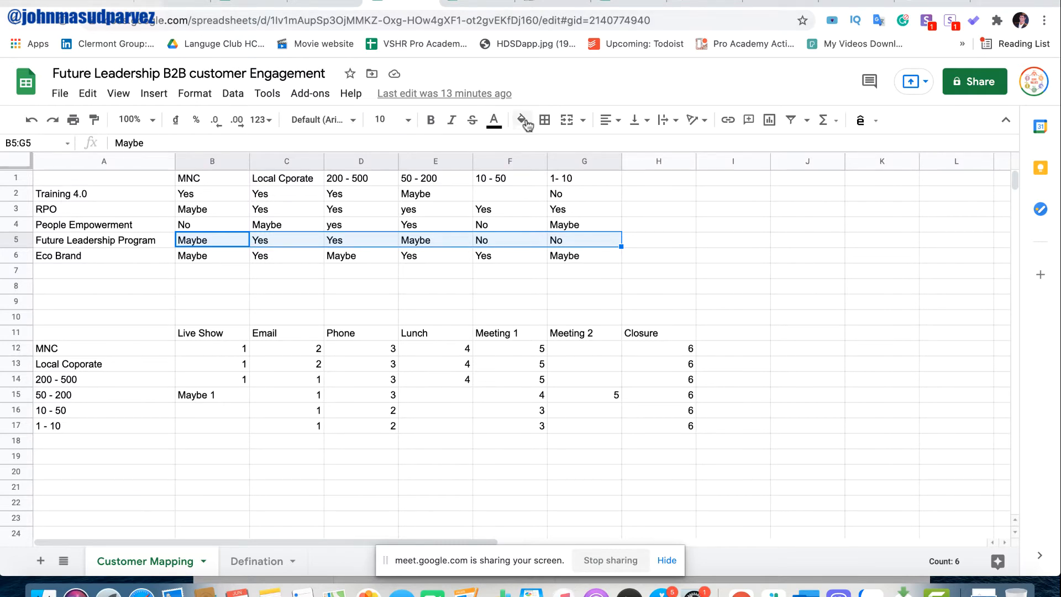
click(519, 120)
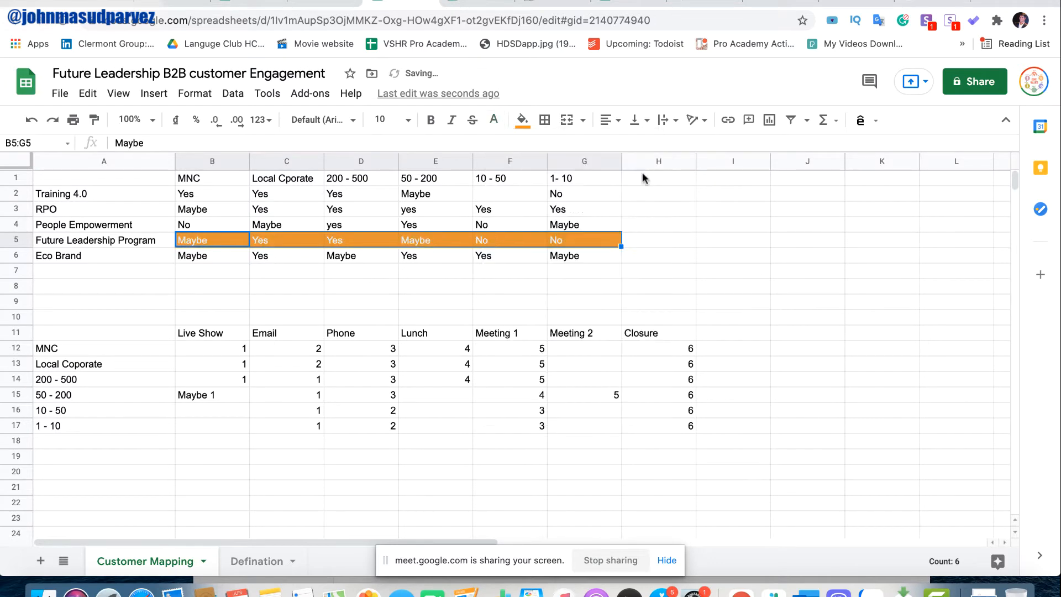
click(430, 120)
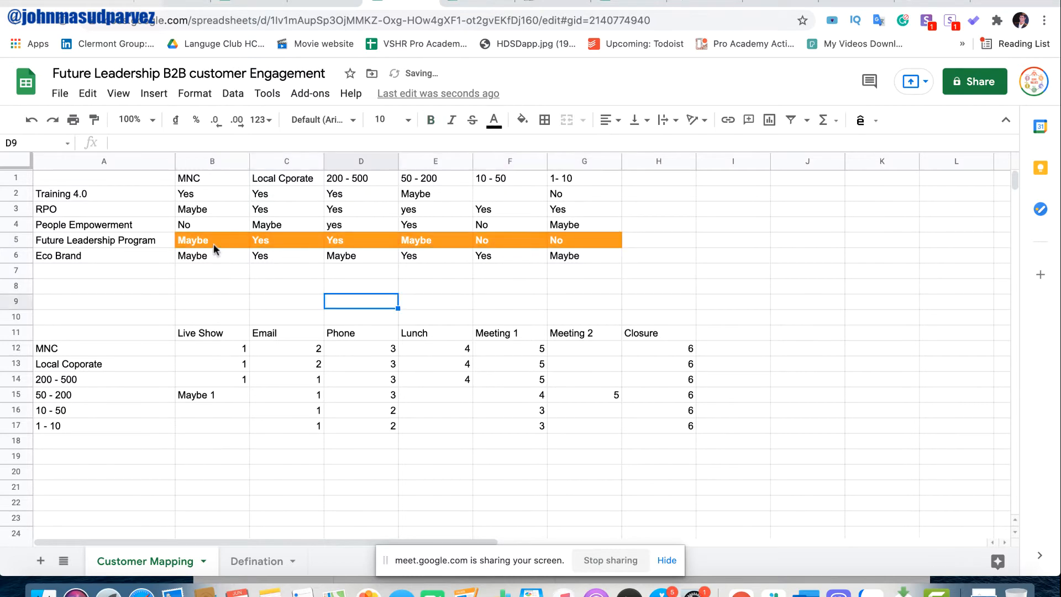
click(212, 240)
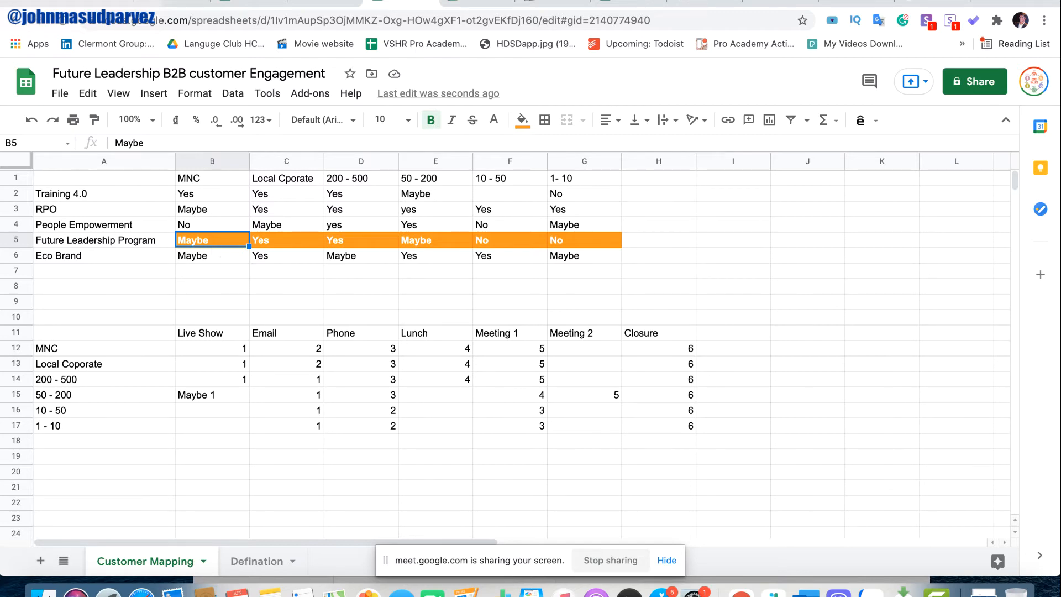
click(285, 240)
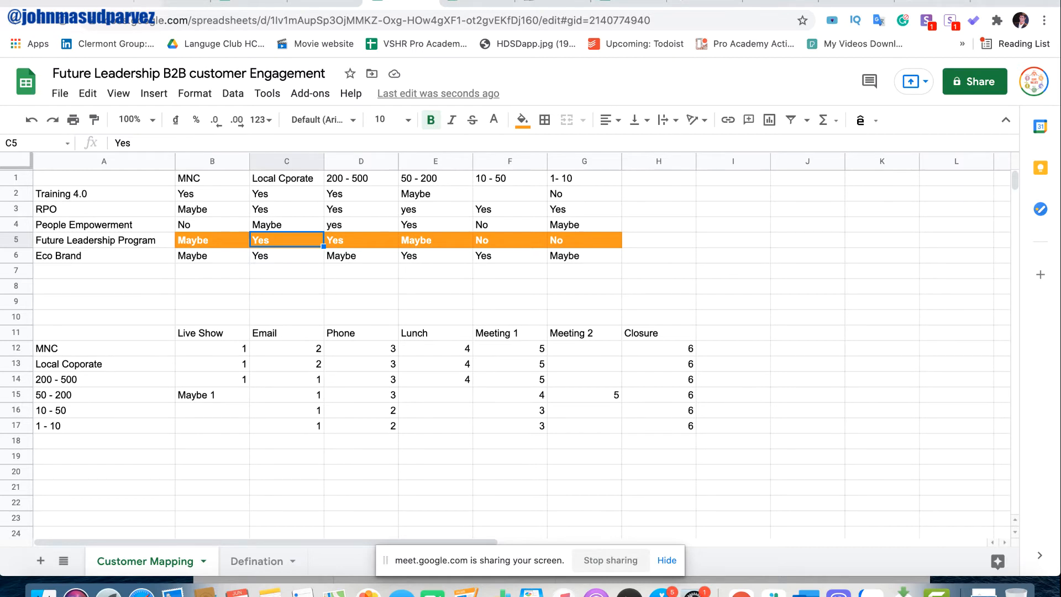
click(361, 240)
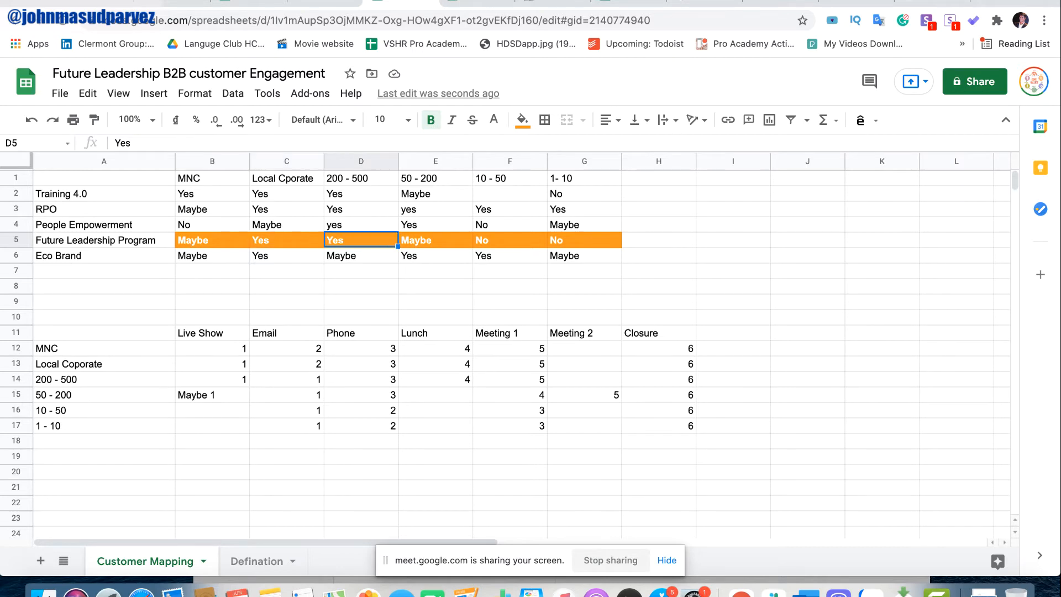
click(435, 240)
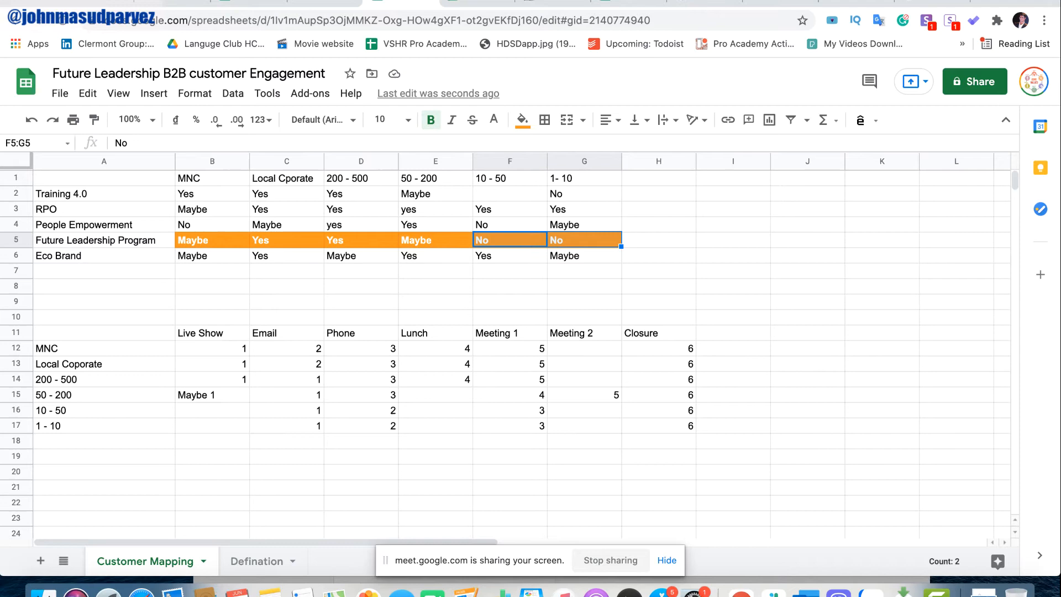
click(509, 225)
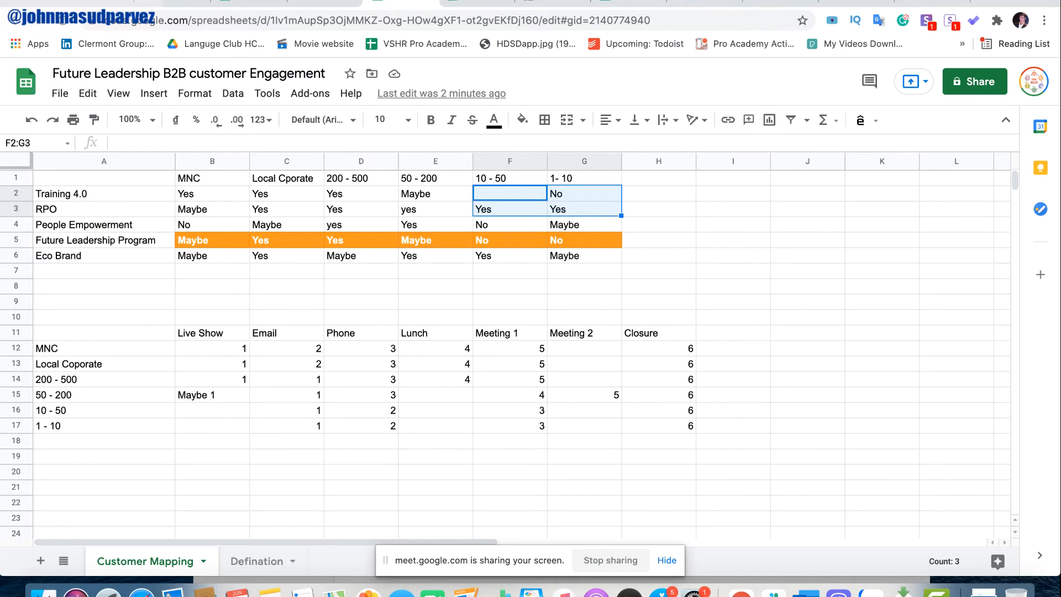
click(510, 209)
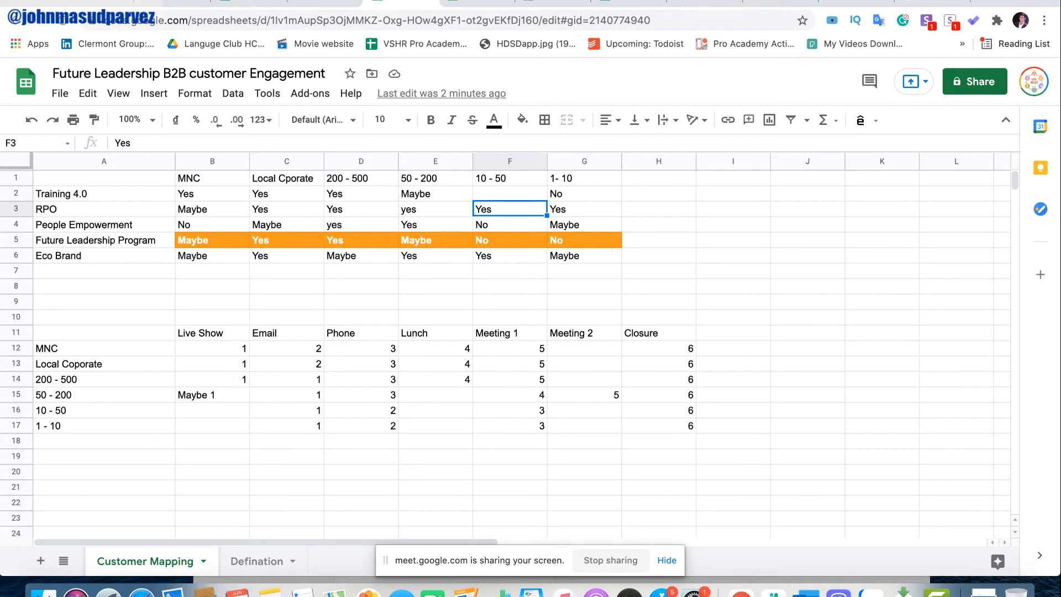
click(510, 240)
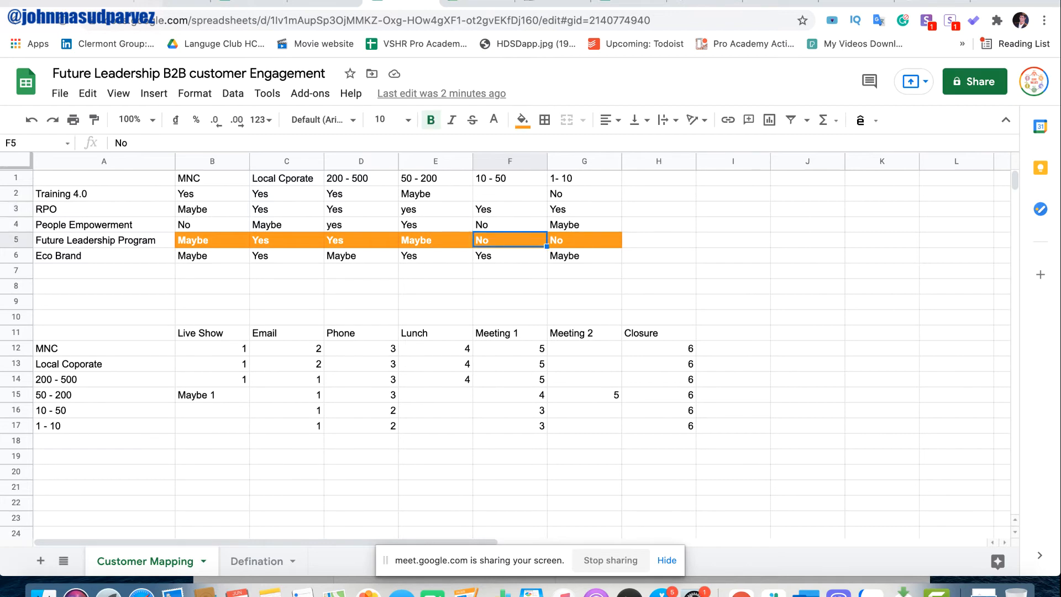